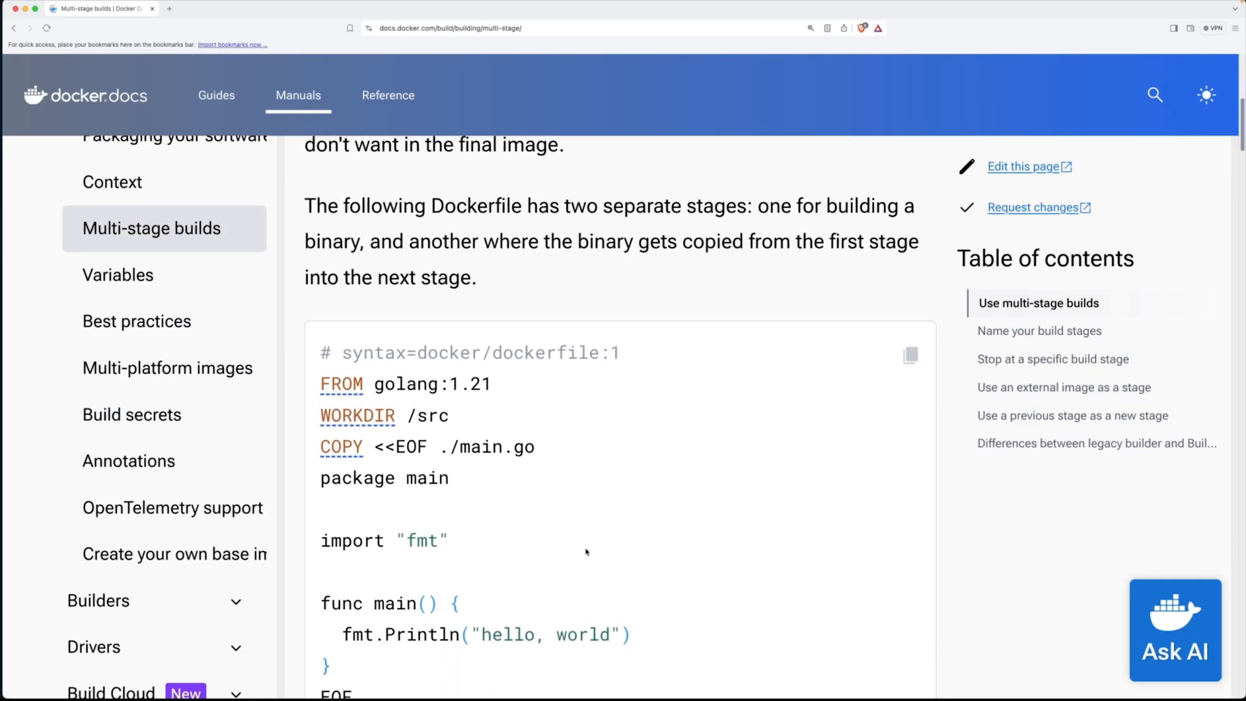
- Scroll the Docker multi-stage builds guide, then underline Terraform's 'type' argument and sketch over a cloud server
scroll("down", 3)
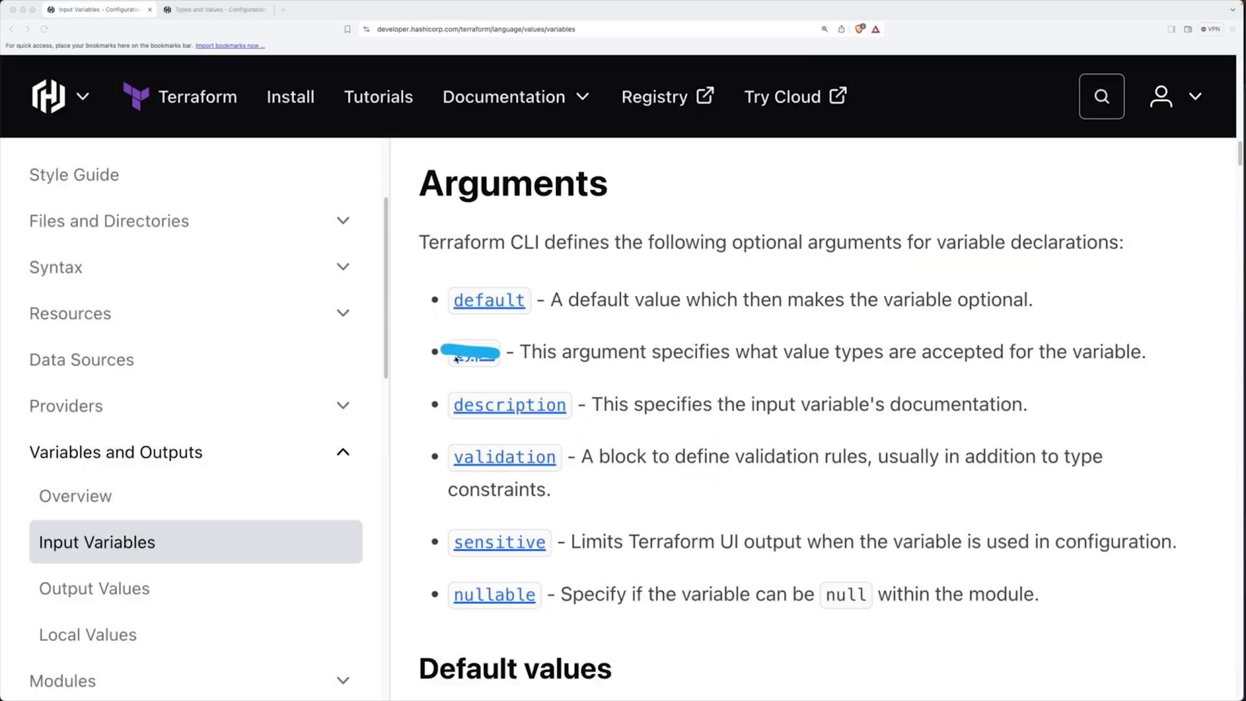
left_click_drag(509, 350, 1152, 351)
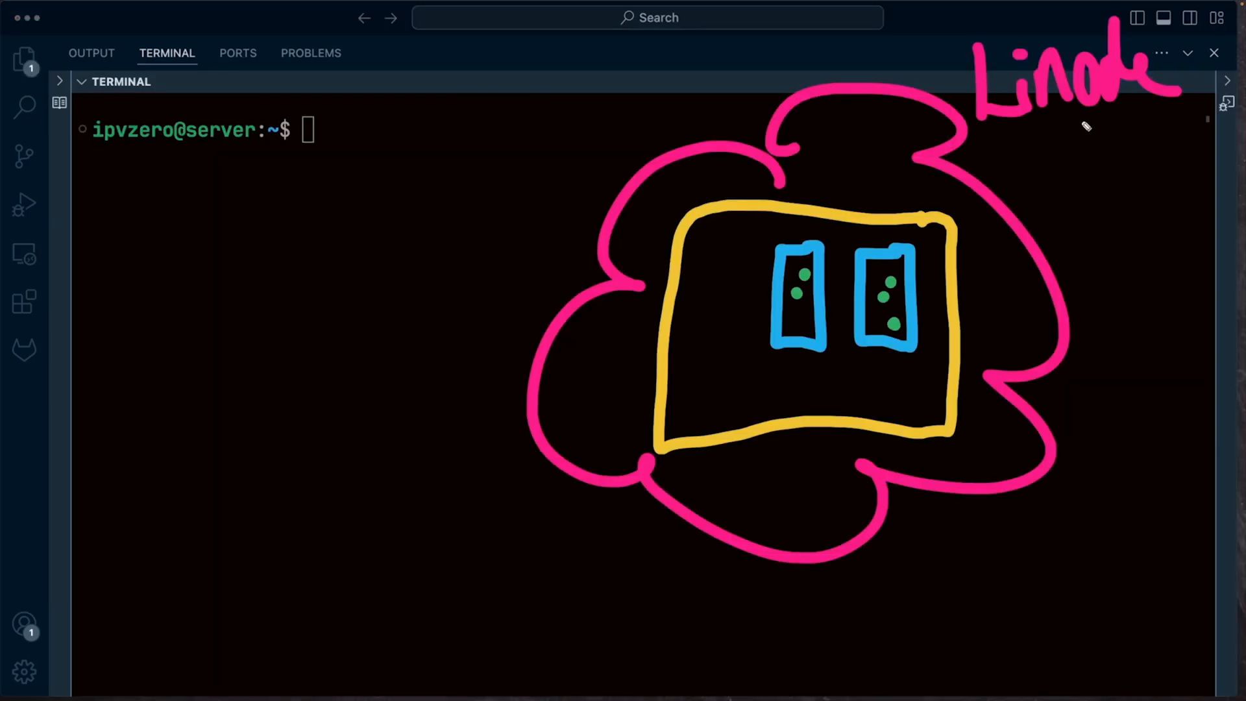
left_click_drag(1048, 147, 604, 568)
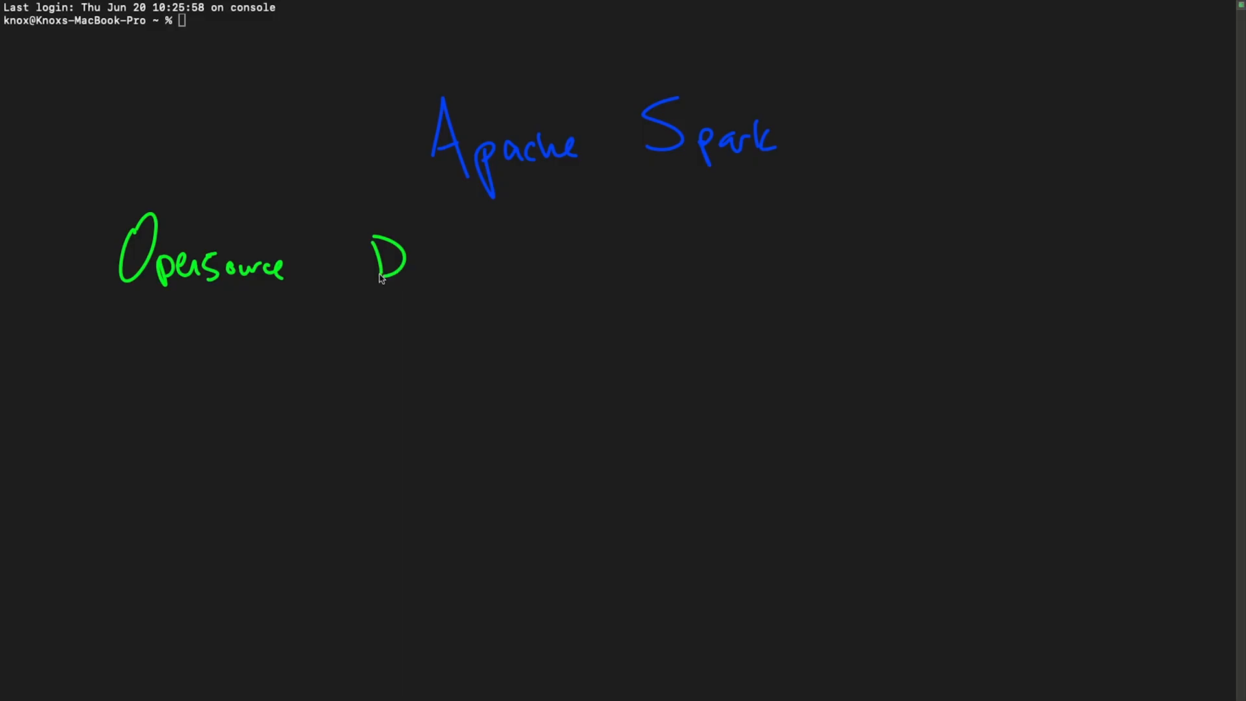
- Handwrite 'Apache Spark' over the Terminal window with 'Opensource' noted beneath it
left_click_drag(417, 269, 492, 262)
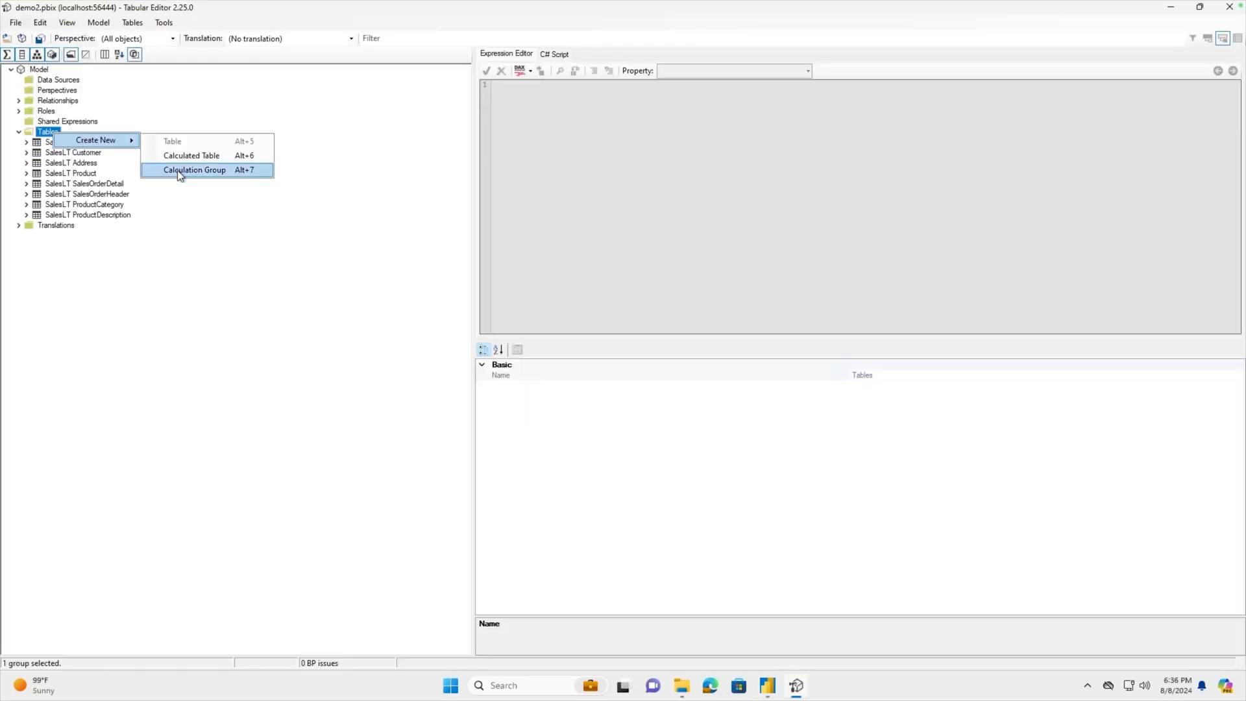
- Add a new calculation group under the demo2 model's Tables node
left_click(194, 170)
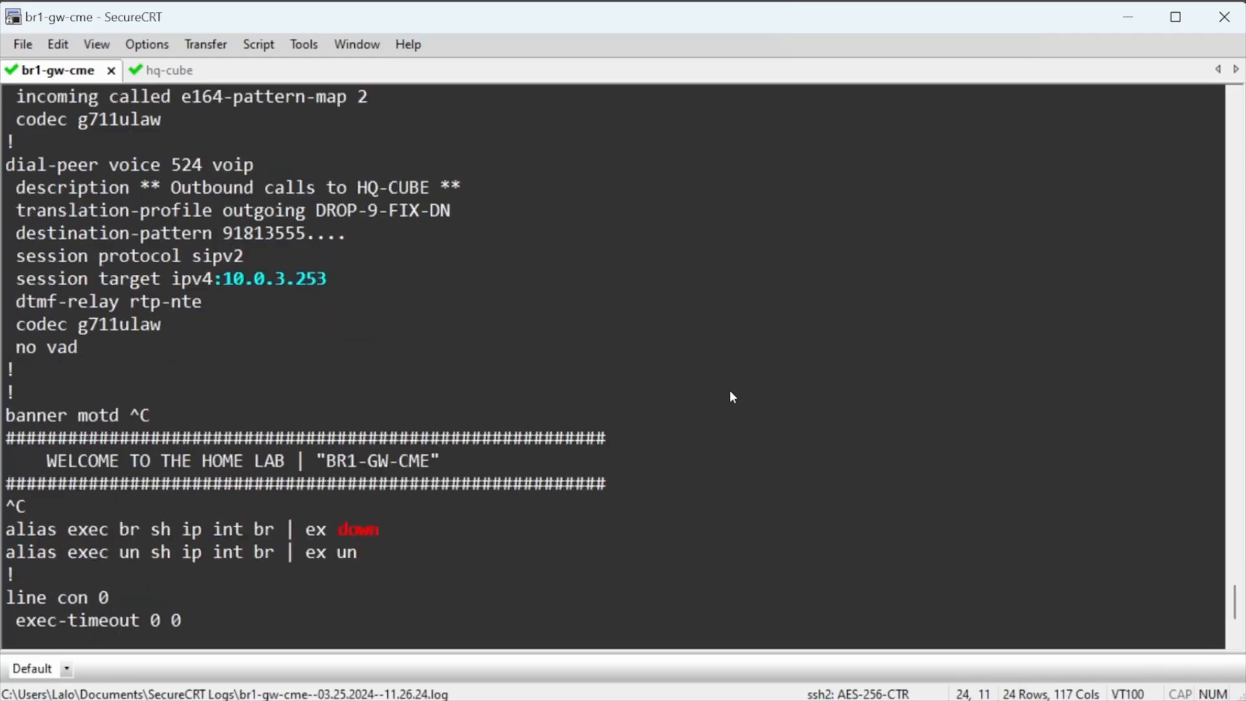
- Page through br1-gw-cme's running-config to the HQ-CUBE dial-peer and banner motd
key("Return")
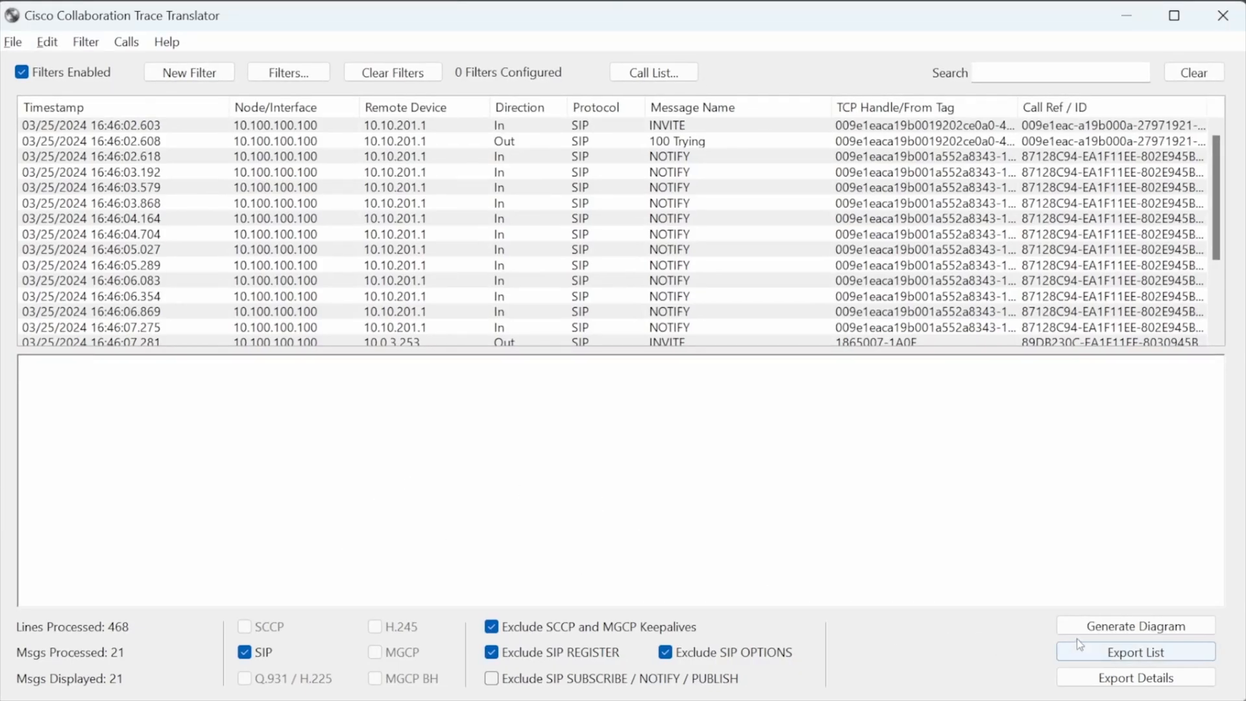
- Export the list of 21 SIP messages, excluding keepalives, REGISTER and OPTIONS
left_click(1134, 625)
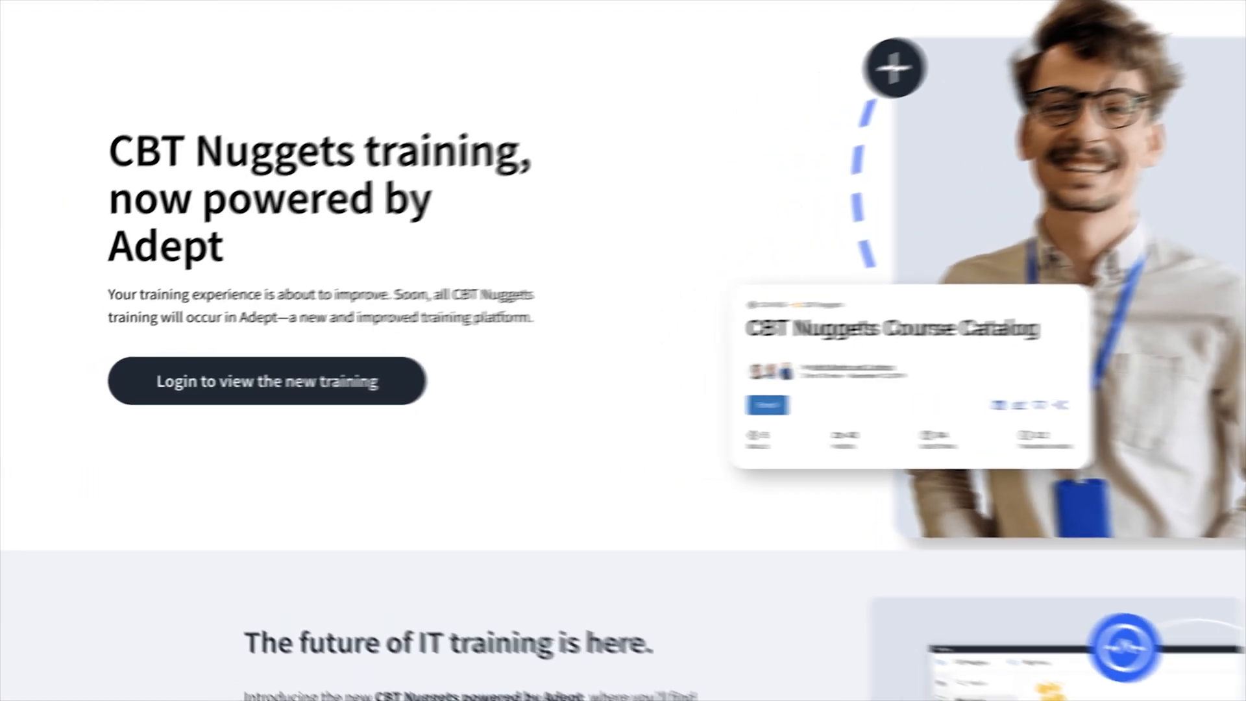
- Log in to Adept and view the 'Use Models to Understand IP Networking' course outline
left_click(267, 381)
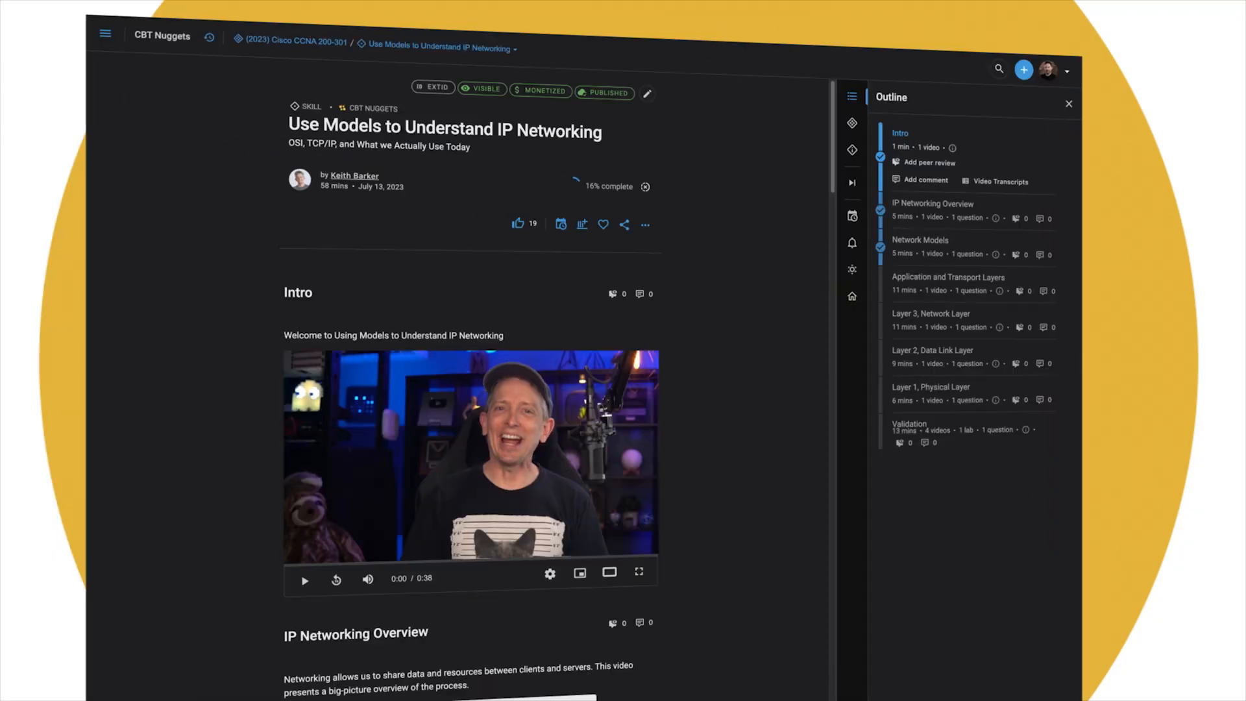